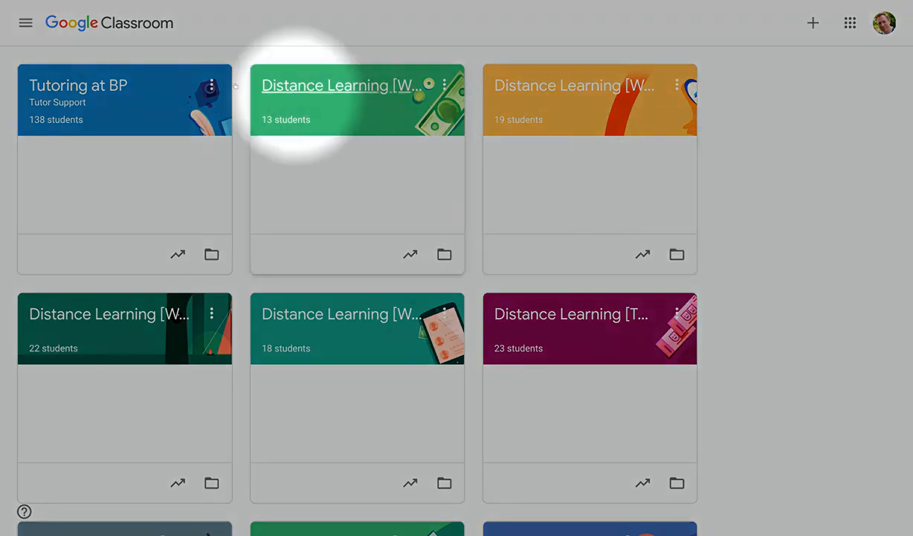
Open the navigation drawer and scroll down to Archived classes and Settings.
click(25, 23)
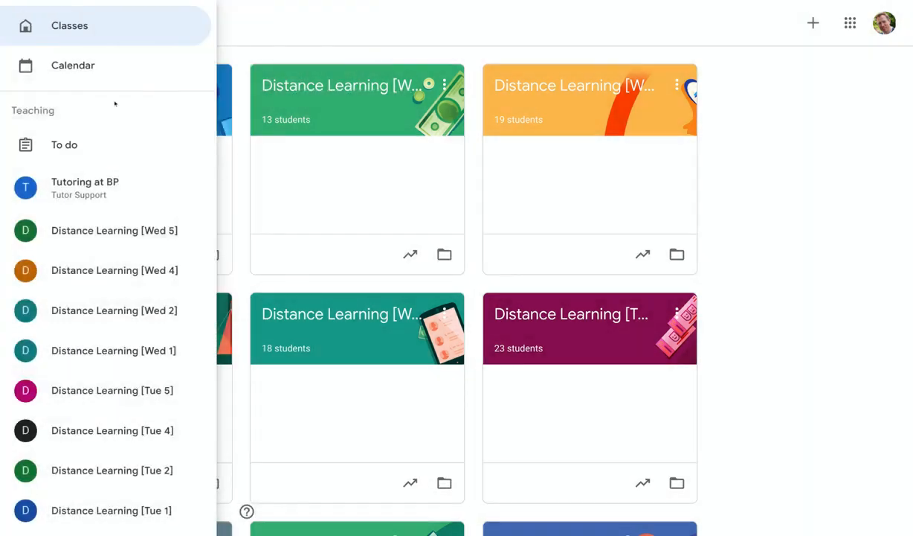
scroll(down, 3)
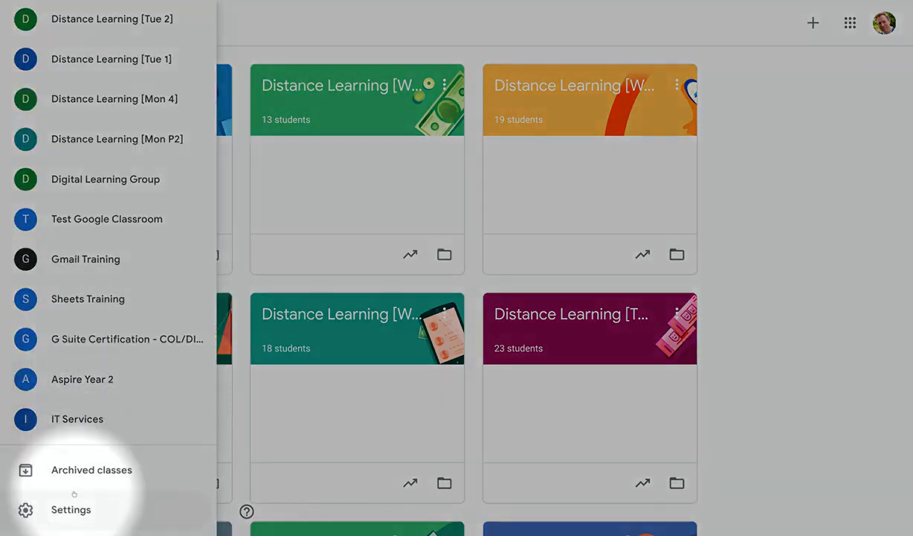
Turn off the comments on posts, mentions, and private comments notifications in Settings.
click(72, 508)
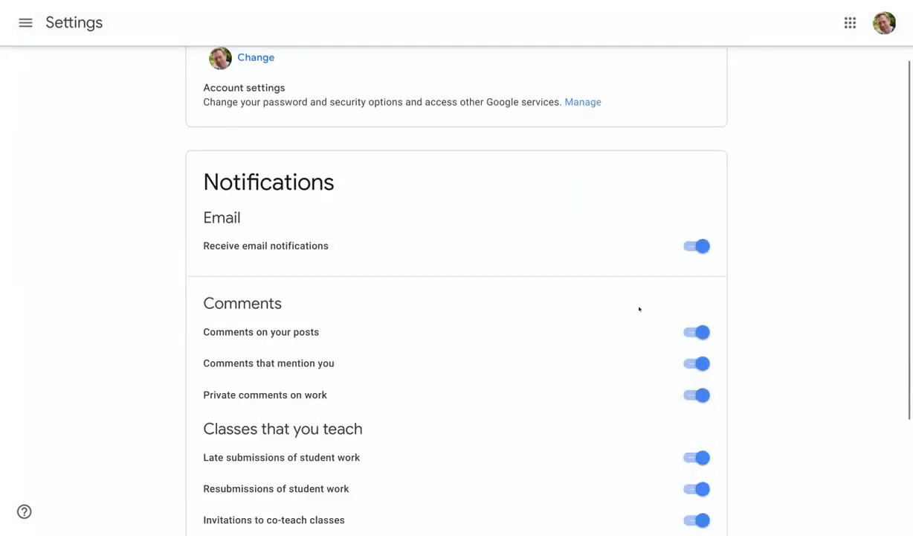
scroll(down, 3)
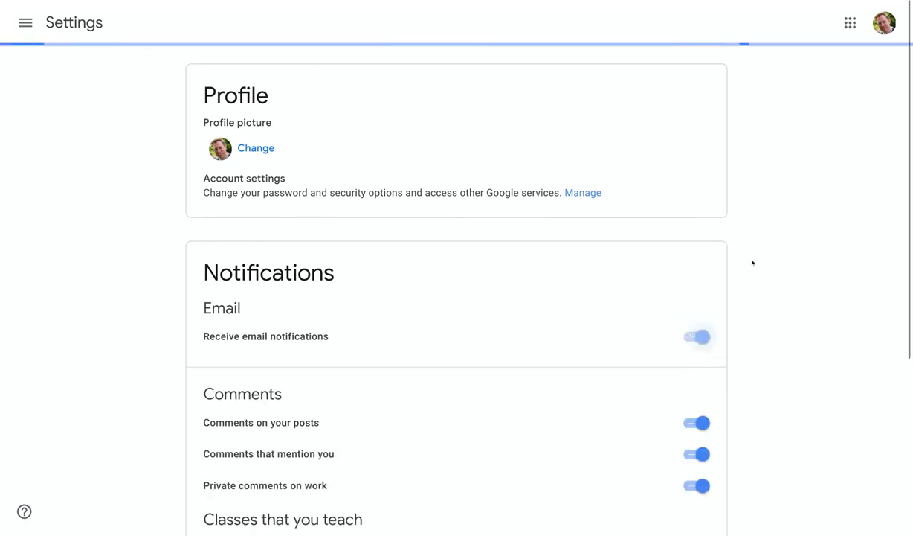
scroll(down, 3)
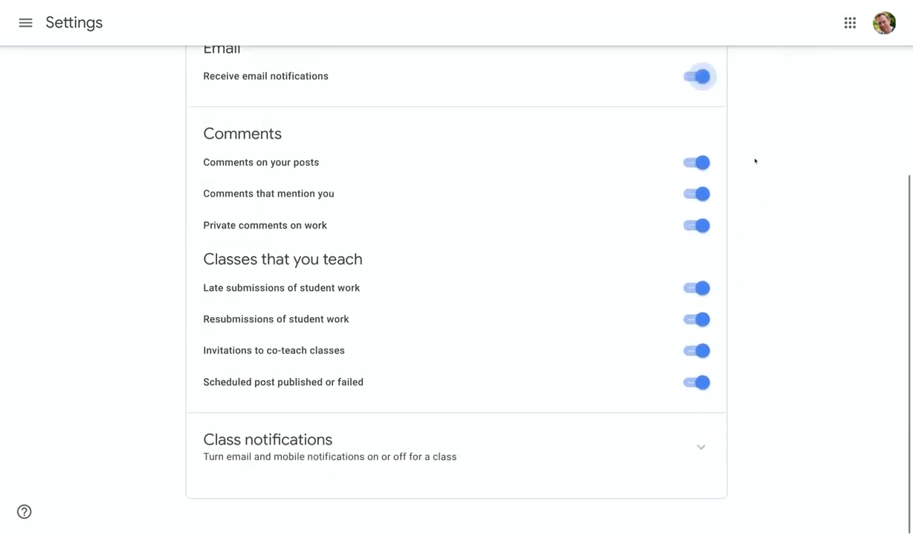
click(697, 157)
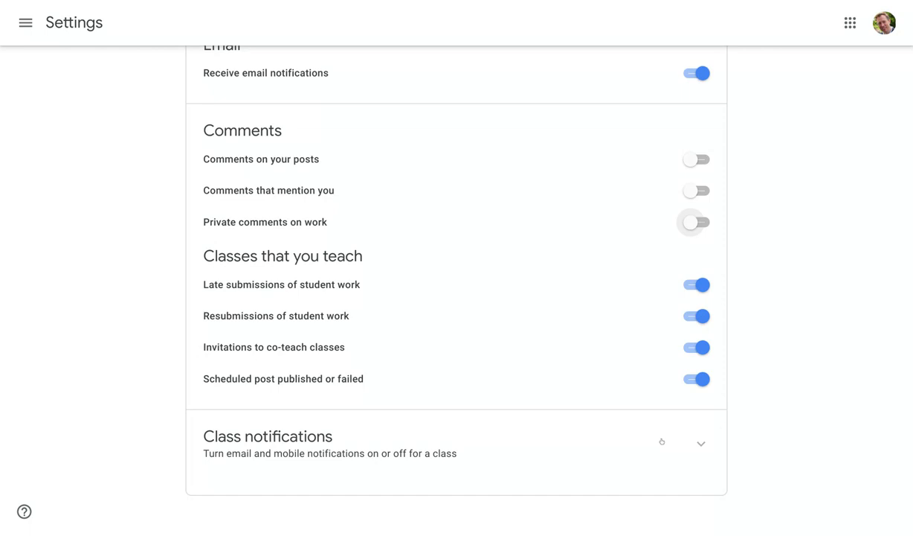
Expand Class notifications and scroll through the per-class notification list.
click(695, 444)
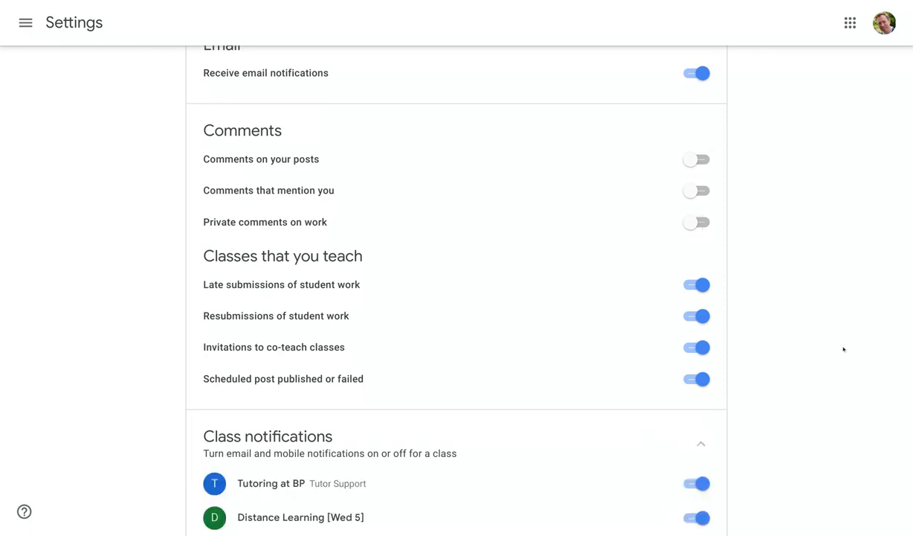
scroll(down, 3)
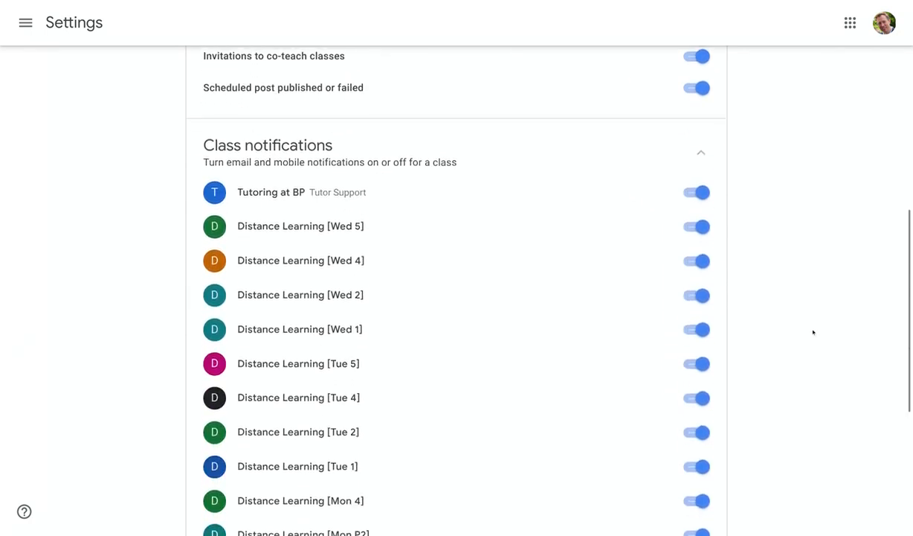
scroll(down, 3)
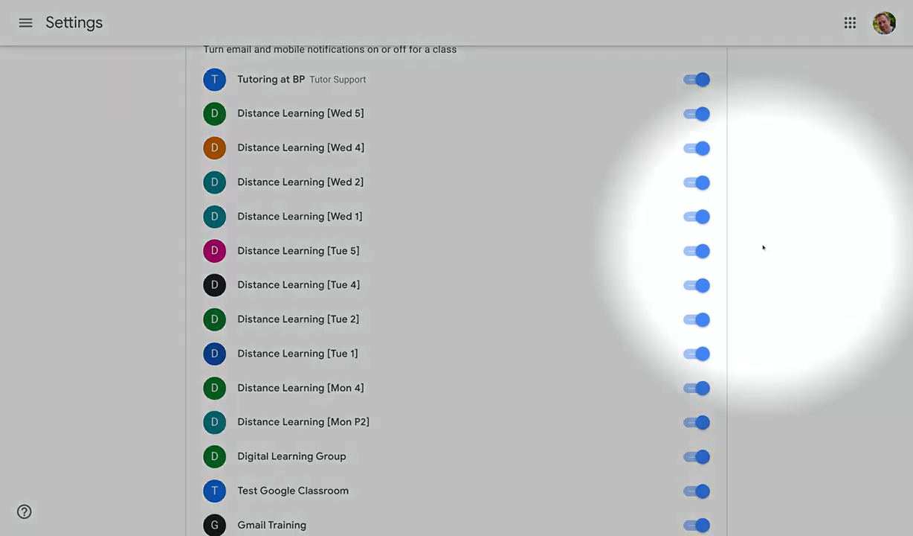
Switch off notifications for the Distance Learning classes, from [Wed 5] through [Mon P2].
click(696, 113)
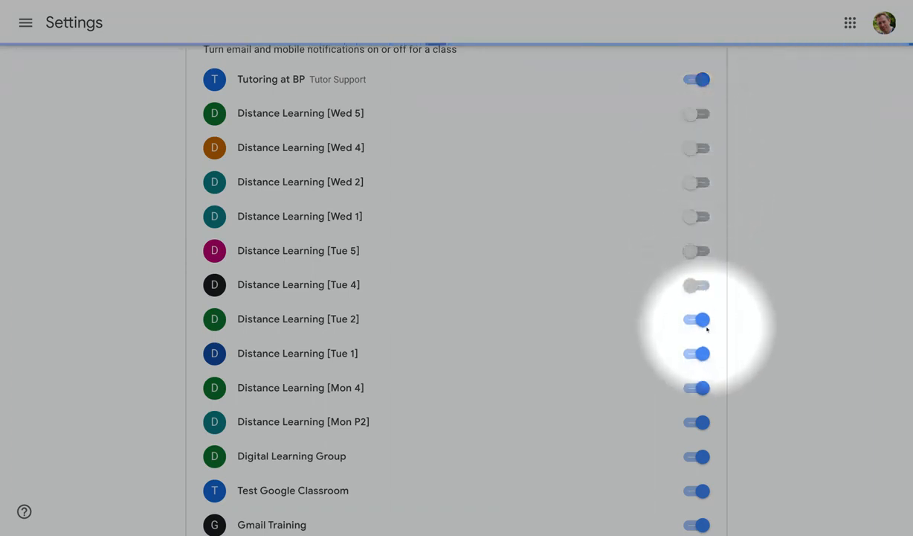
click(695, 319)
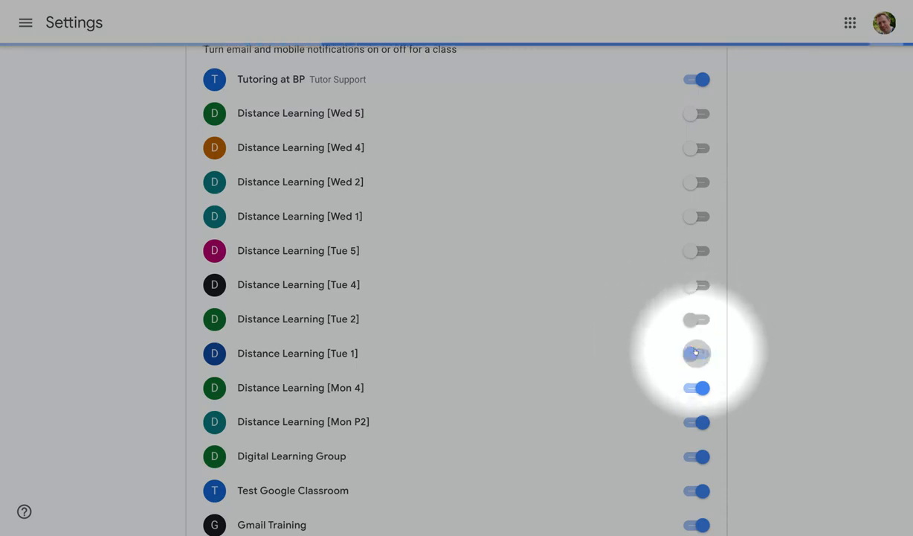
click(696, 352)
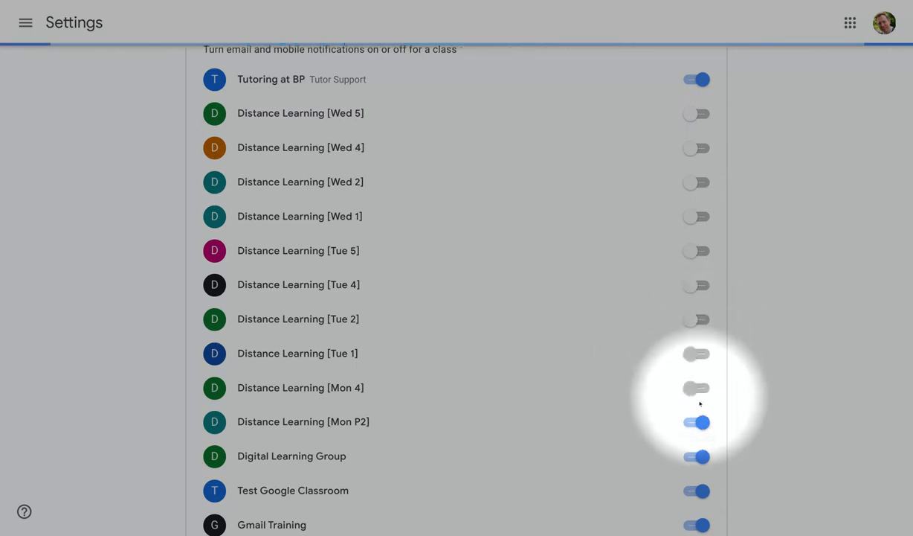
click(696, 422)
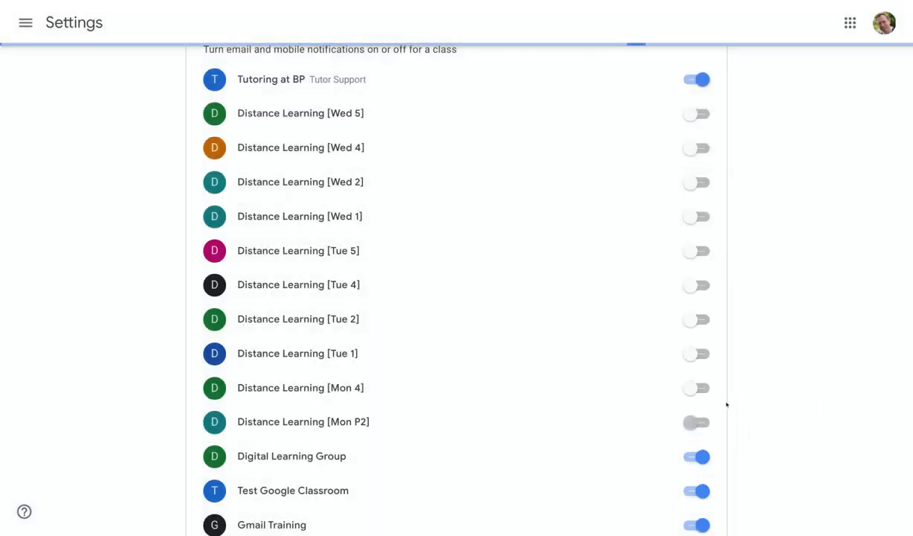